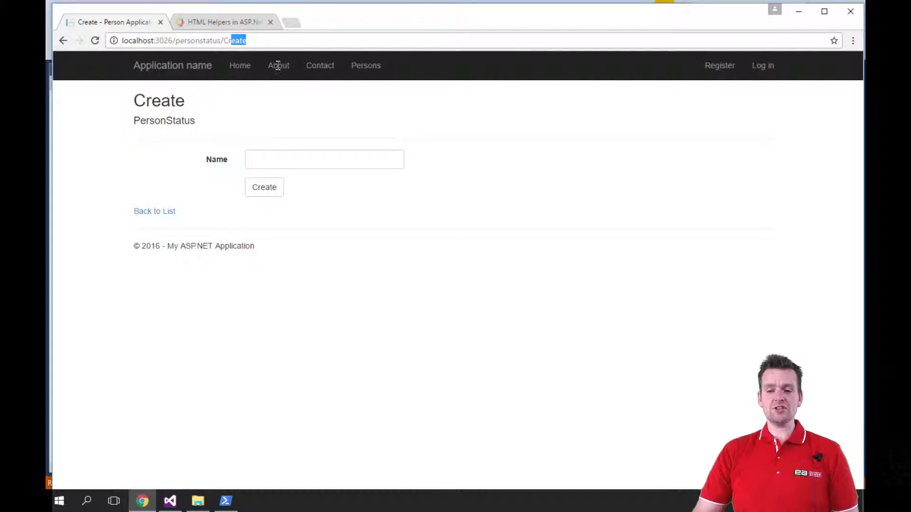
# - Load localhost:3026/personstatus/ to show the Index list of At Home2, At Work and Busy in School
pyautogui.click(278, 65)
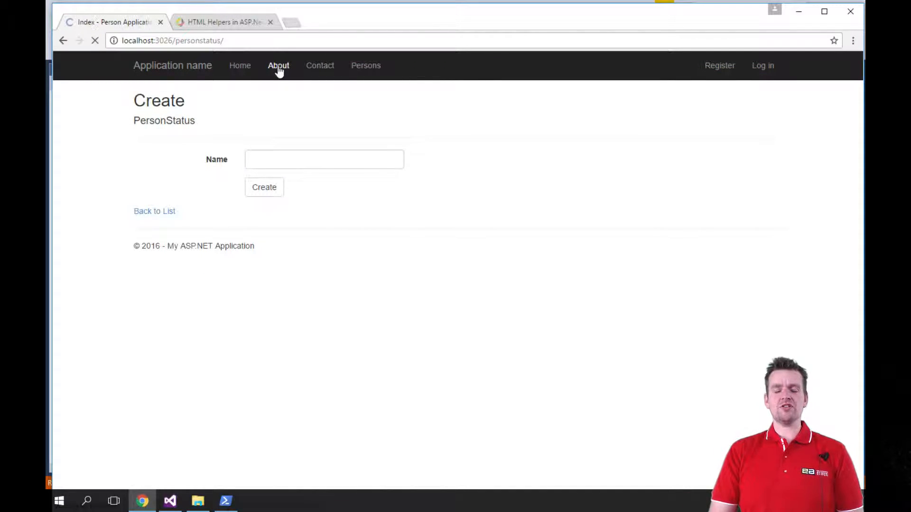
pyautogui.click(155, 211)
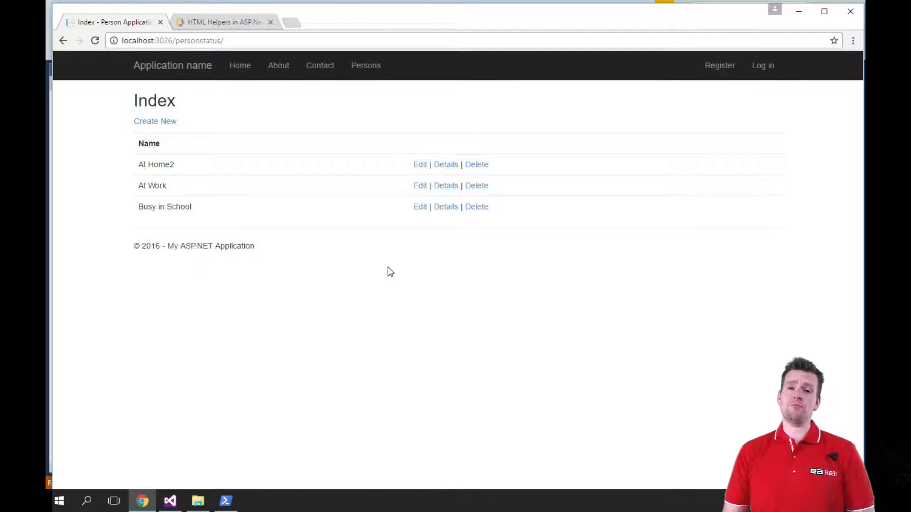
pyautogui.moveTo(155, 121)
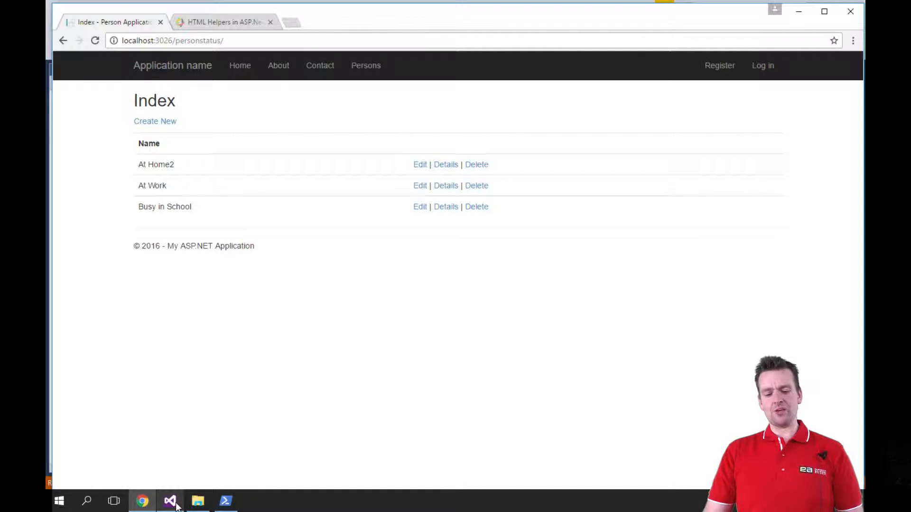
# - Switch to Visual Studio and bring up PersonStatusController.cs at its Index and Details actions
pyautogui.click(171, 501)
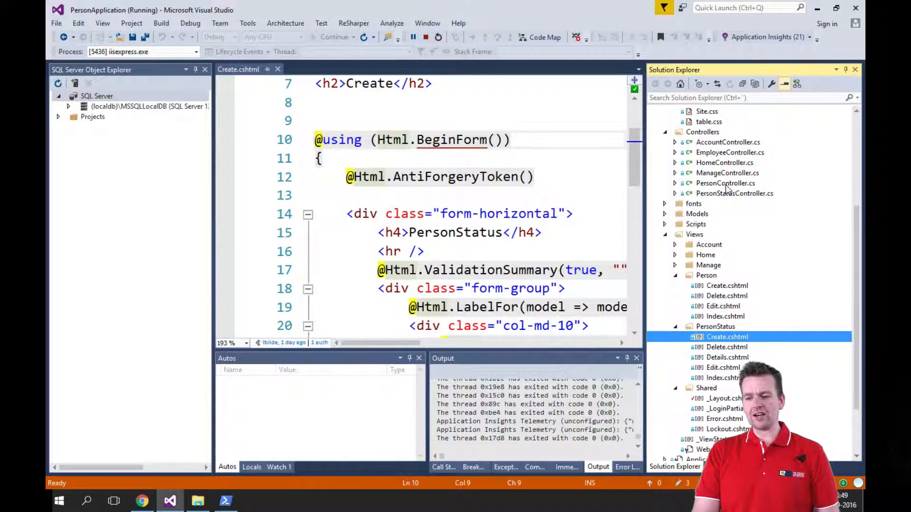
pyautogui.doubleClick(734, 193)
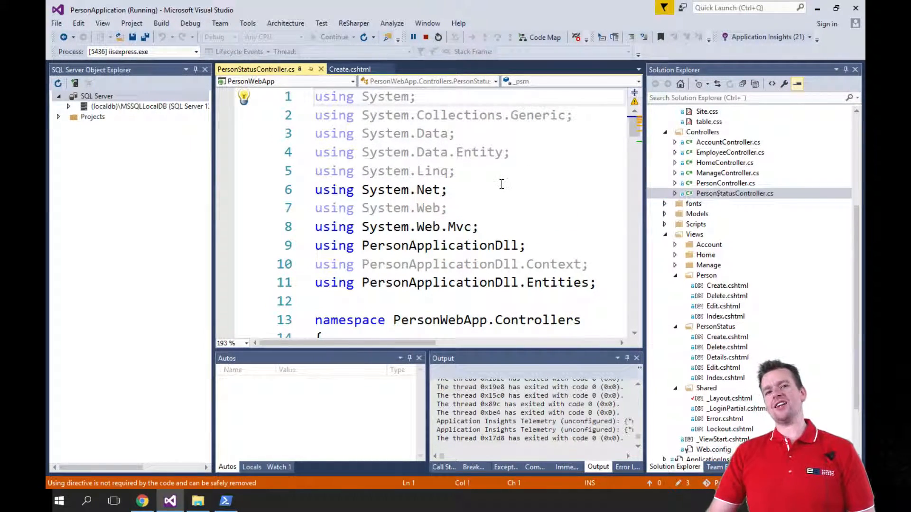
pyautogui.scroll(-3)
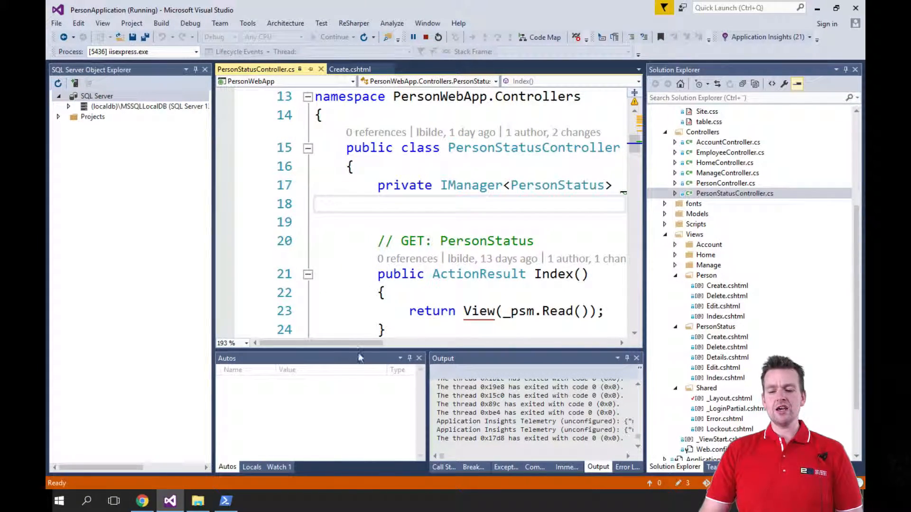
pyautogui.scroll(-3)
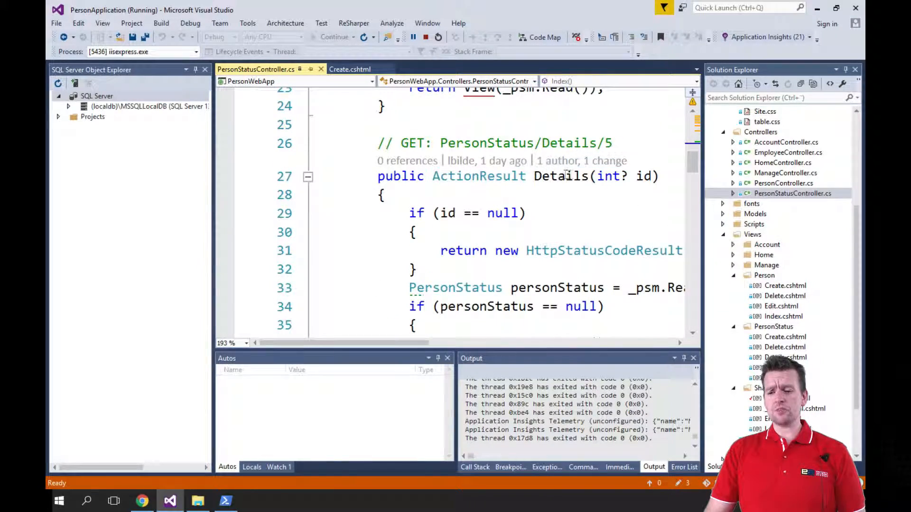
# - Scroll through the Create, Edit and Delete actions down to Edit's POST action
pyautogui.scroll(-3)
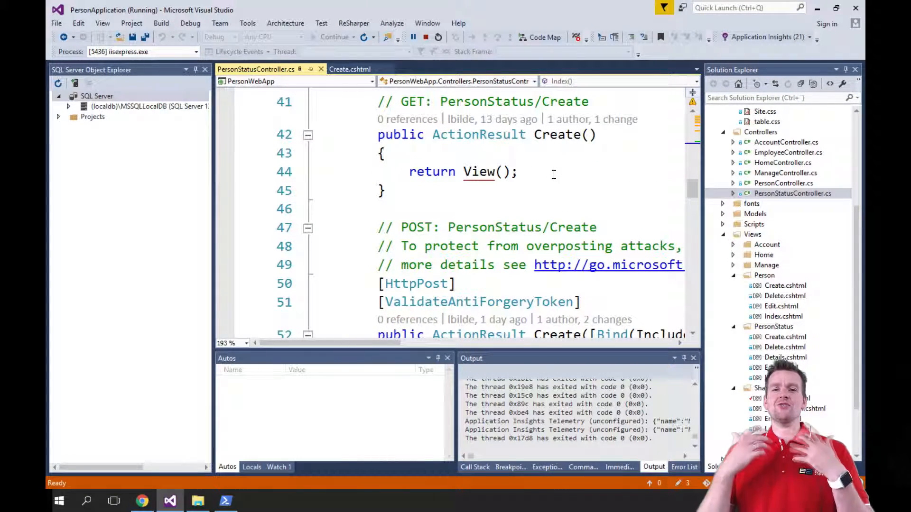
pyautogui.scroll(-3)
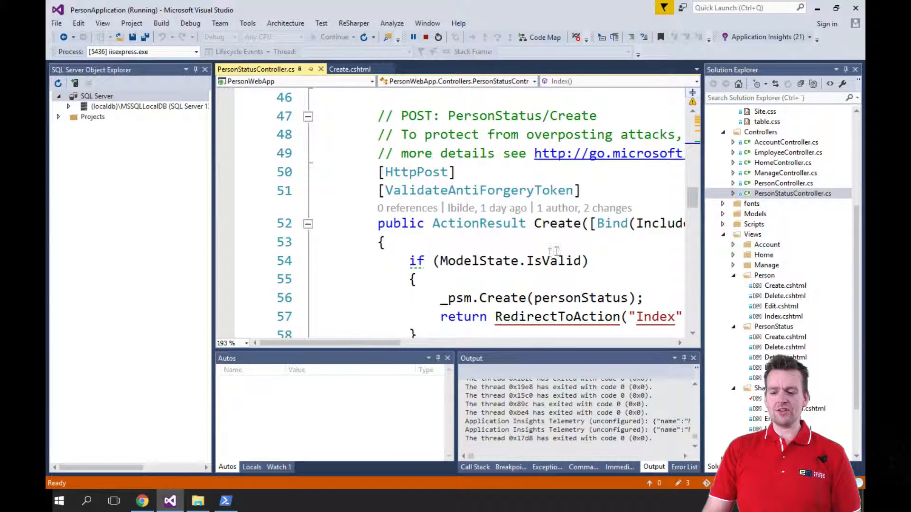
pyautogui.moveTo(560, 260)
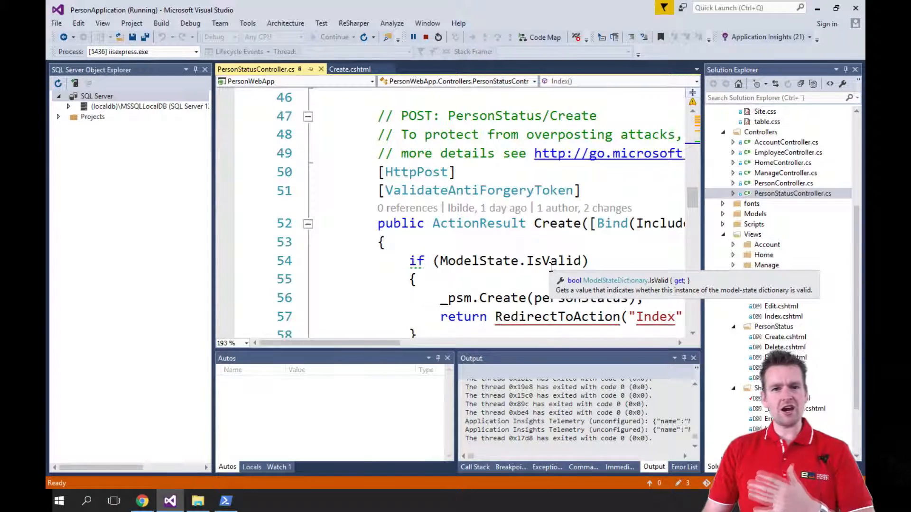
pyautogui.scroll(-3)
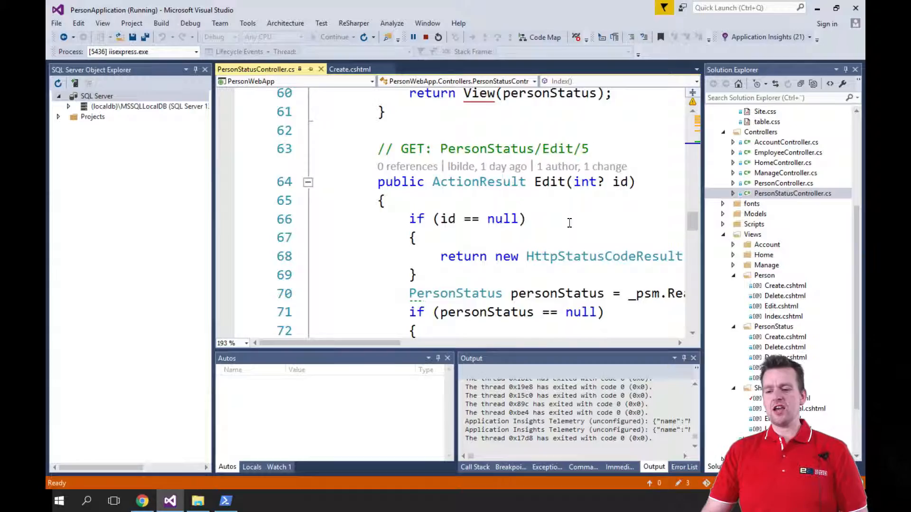
pyautogui.scroll(-3)
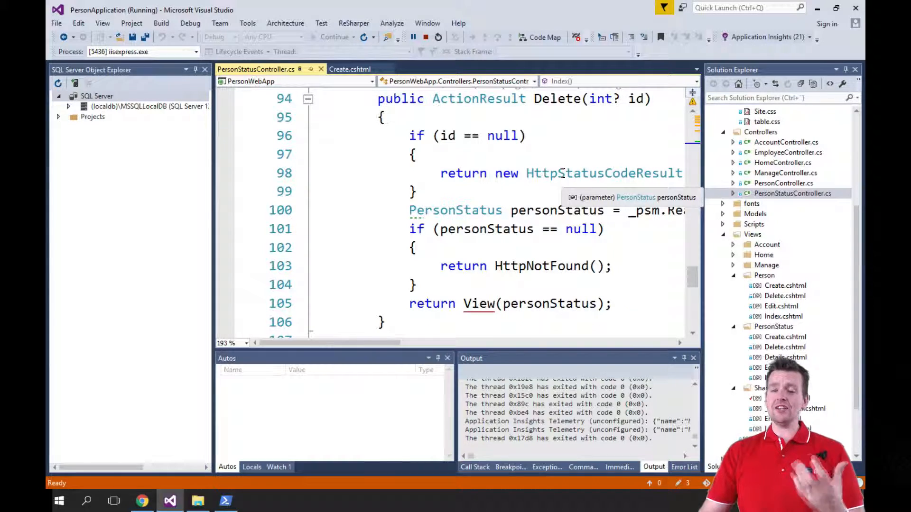
pyautogui.scroll(-3)
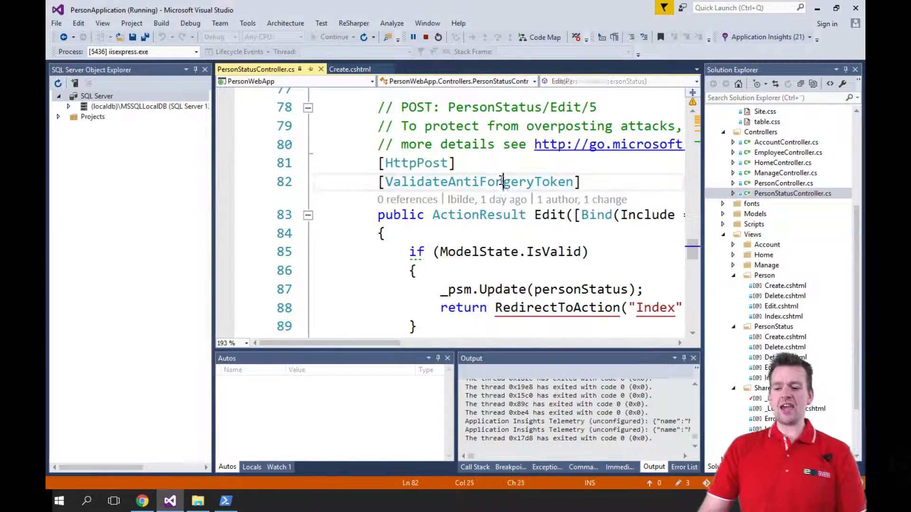
pyautogui.doubleClick(478, 182)
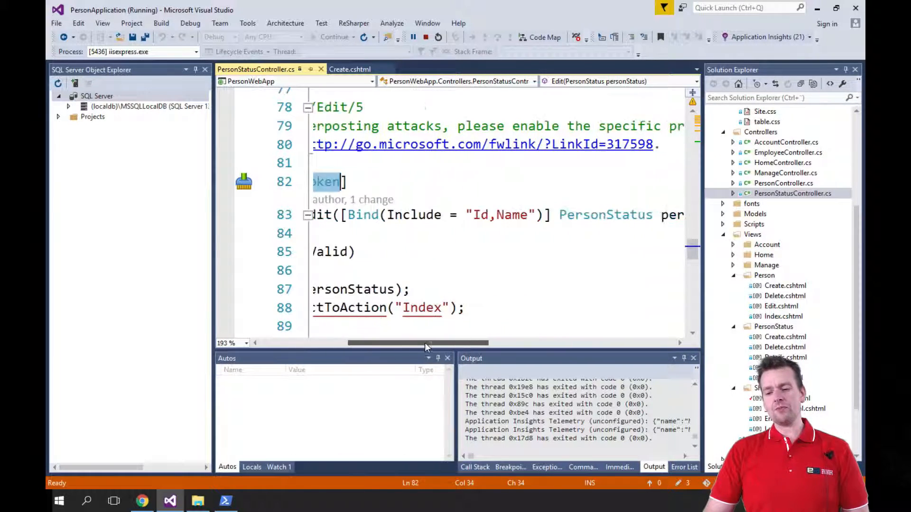
pyautogui.hscroll(-3)
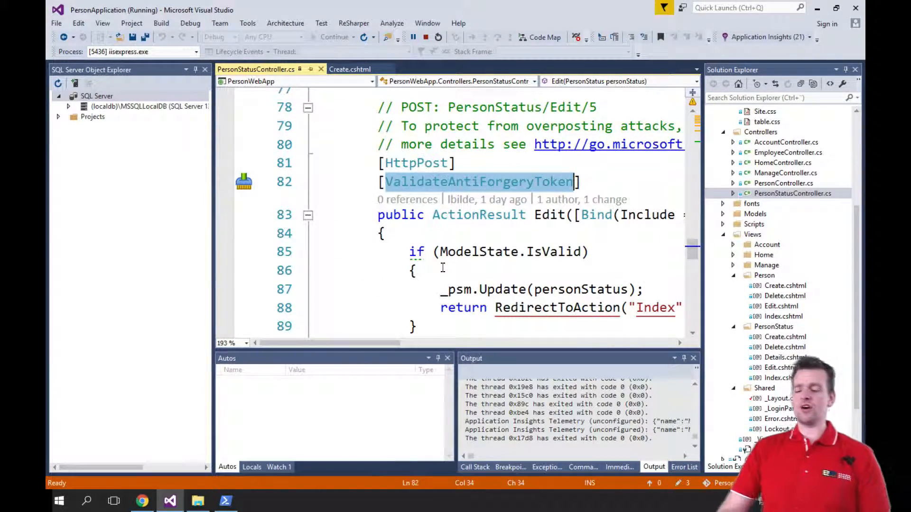
pyautogui.scroll(-3)
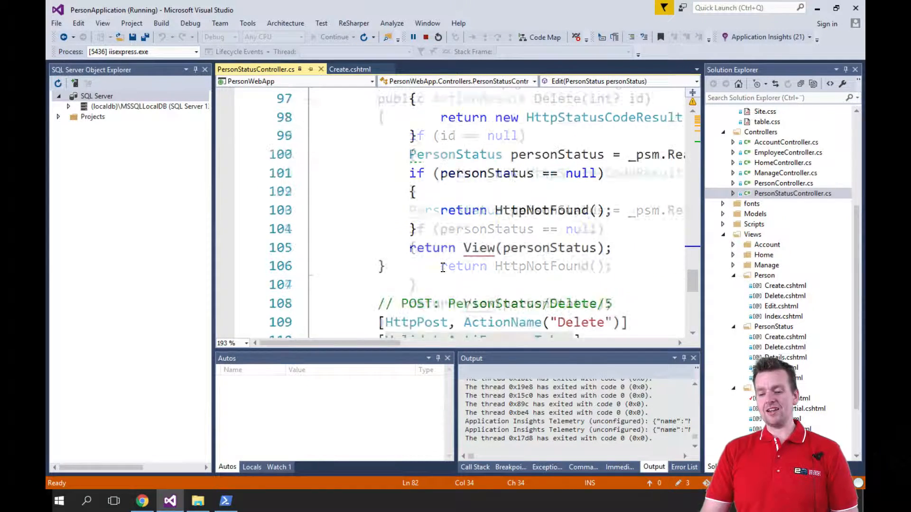
pyautogui.scroll(-3)
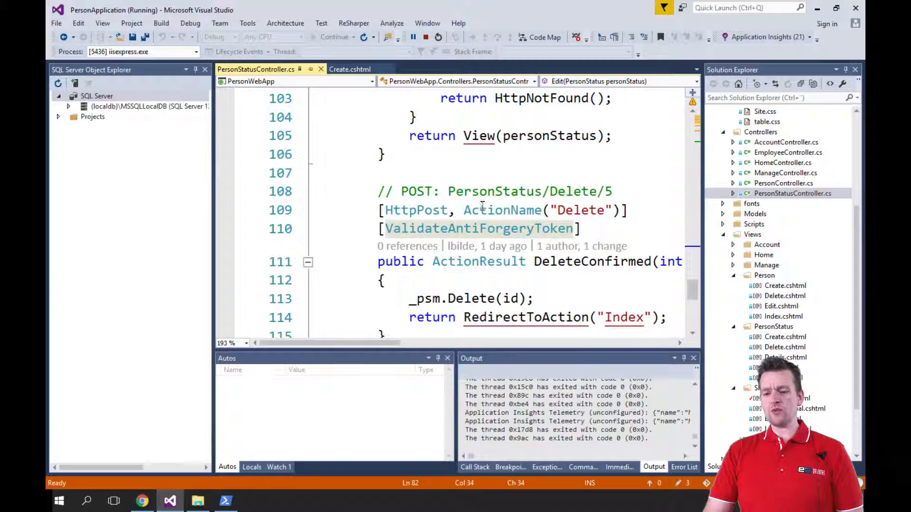
pyautogui.moveTo(415, 210)
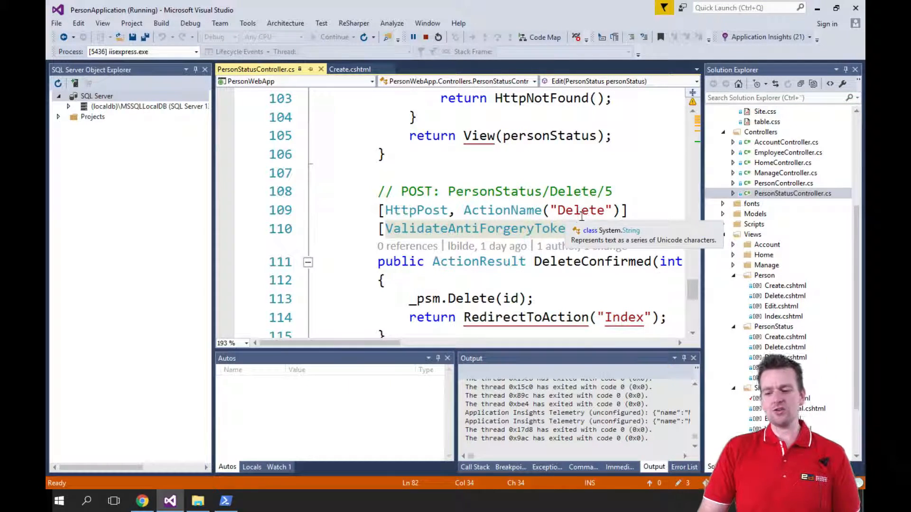
pyautogui.moveTo(600, 264)
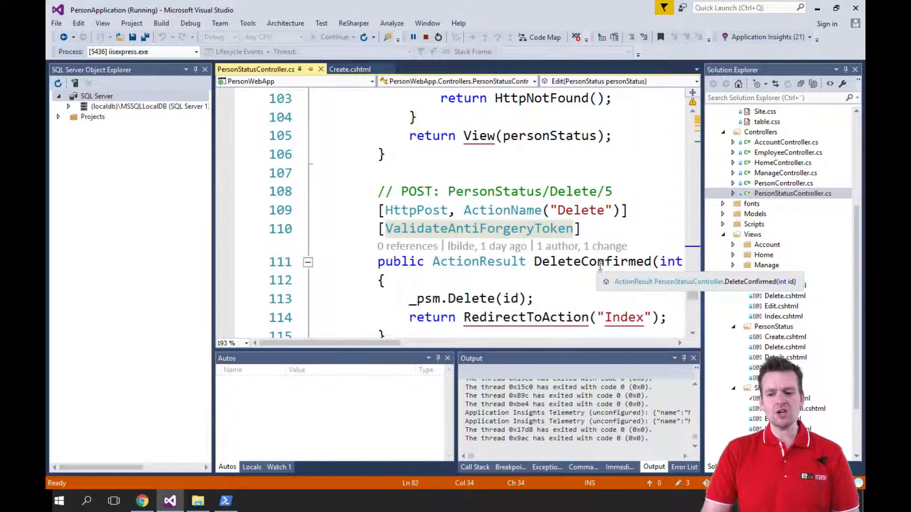
pyautogui.doubleClick(580, 210)
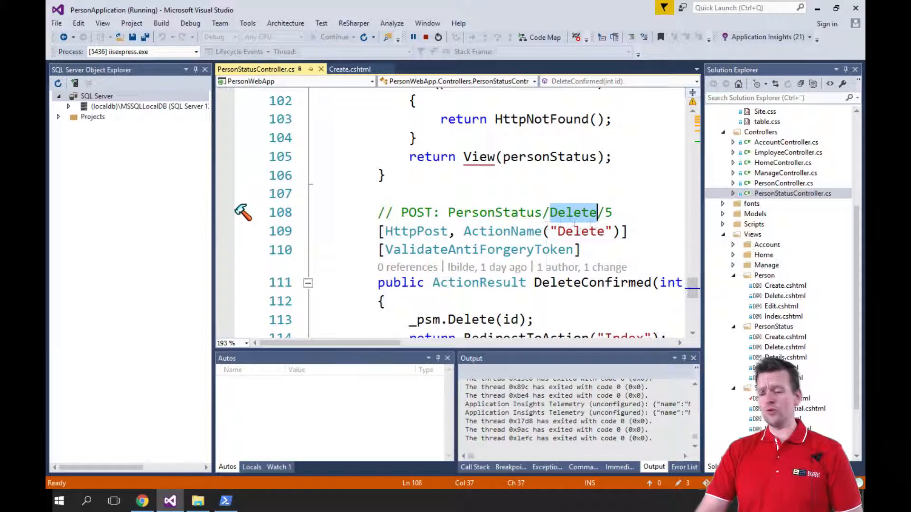
# - Open Views > Person > Index.cshtml and look over its table of people with Id, Name and Status
pyautogui.click(759, 132)
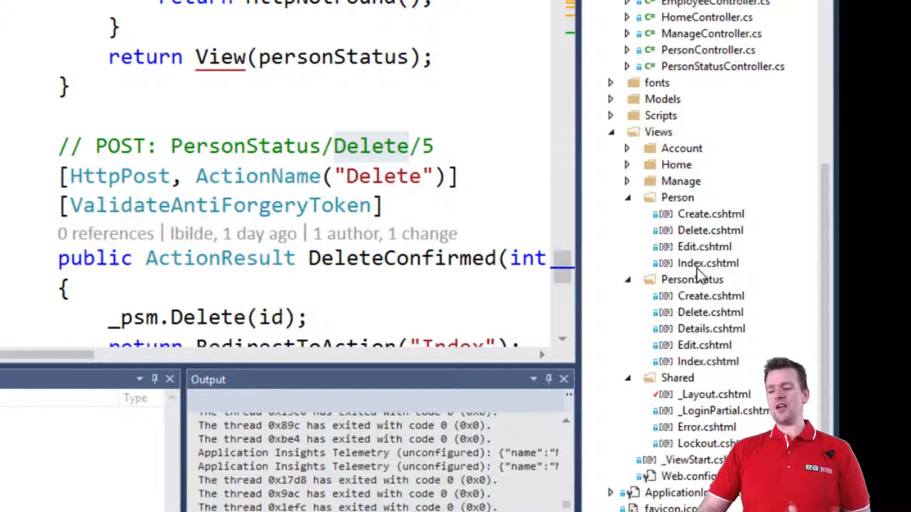
pyautogui.moveTo(711, 339)
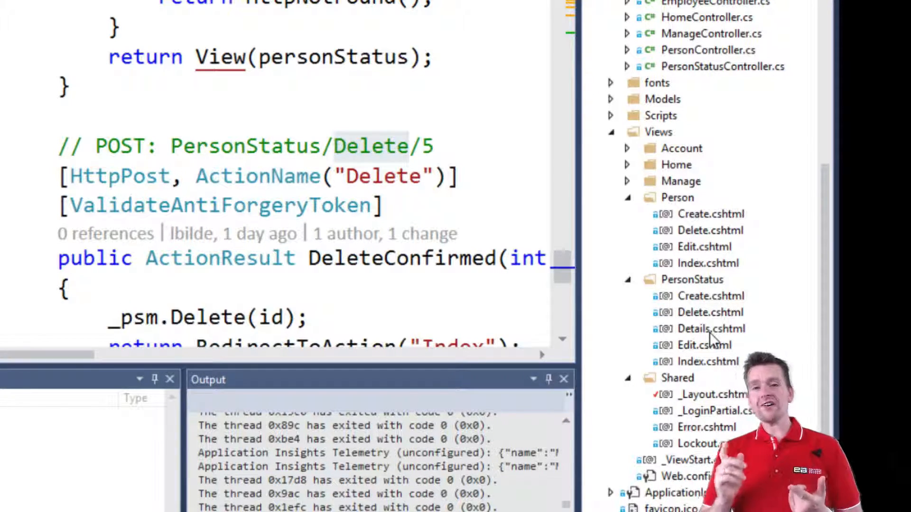
pyautogui.click(707, 263)
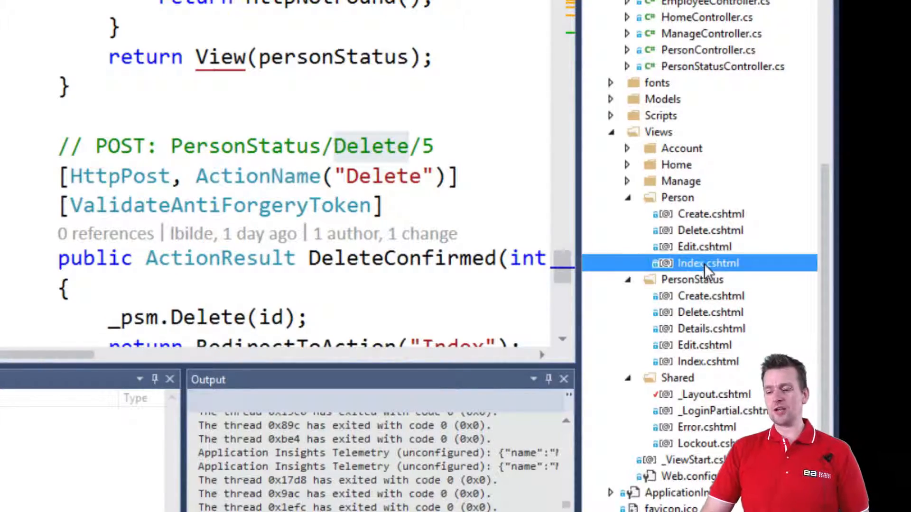
pyautogui.doubleClick(708, 262)
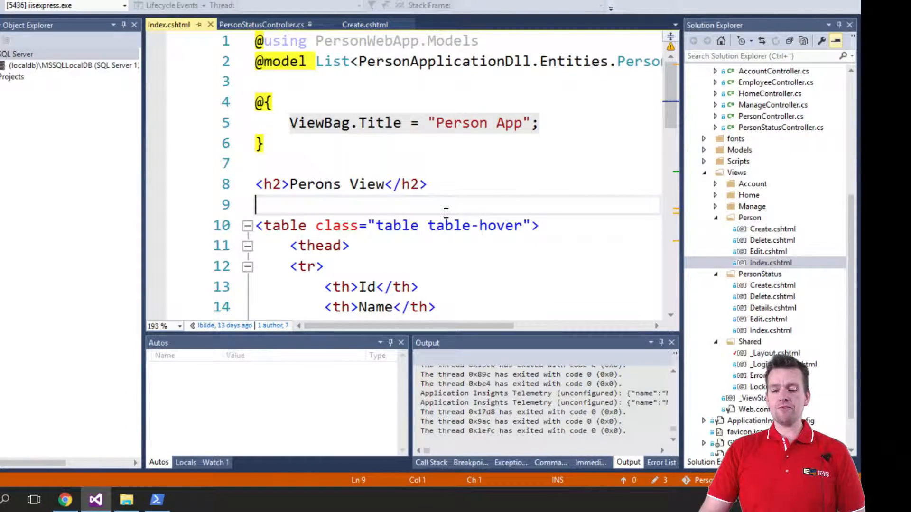
pyautogui.scroll(-3)
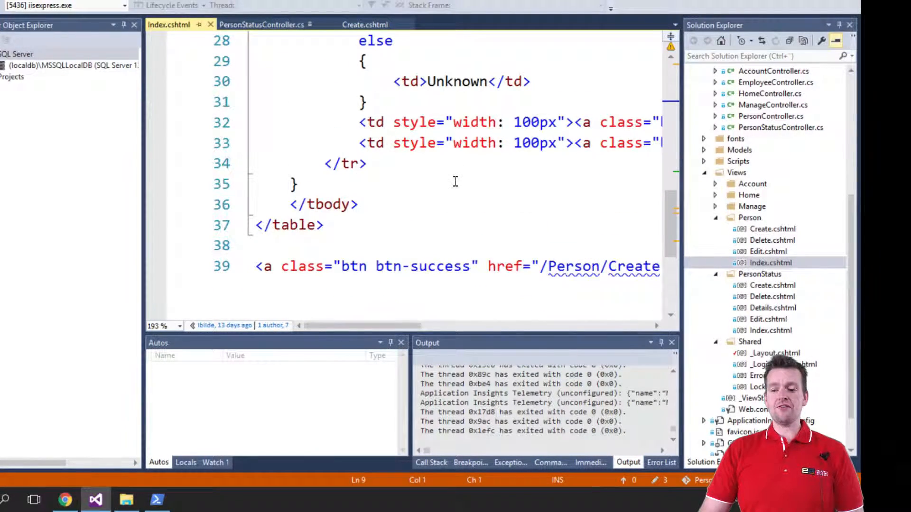
pyautogui.scroll(3)
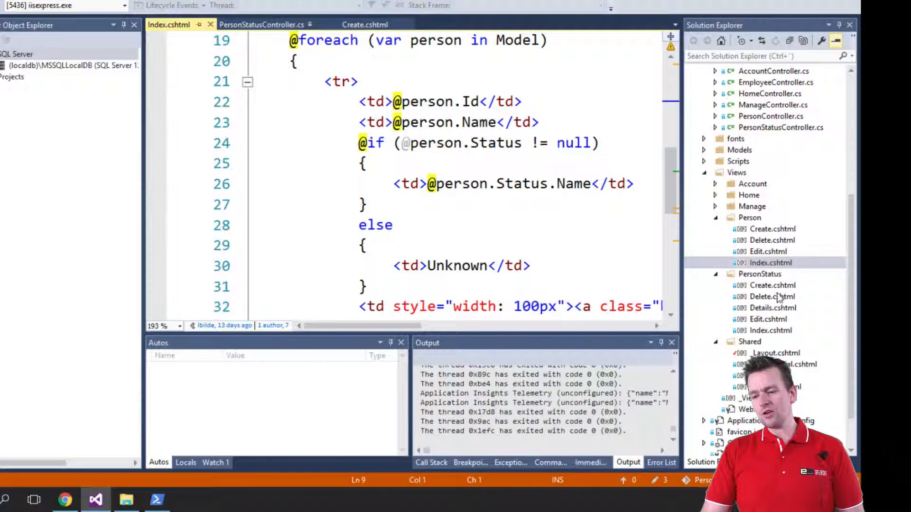
# - Open PersonStatus Index.cshtml and retype the Create New ActionLink's action name as "Create"
pyautogui.click(762, 331)
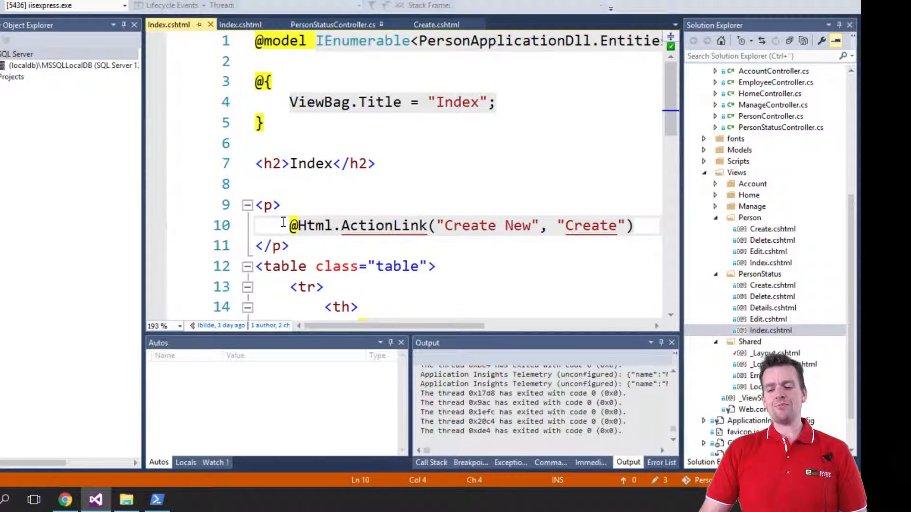
pyautogui.moveTo(291, 225); pyautogui.dragTo(631, 225)
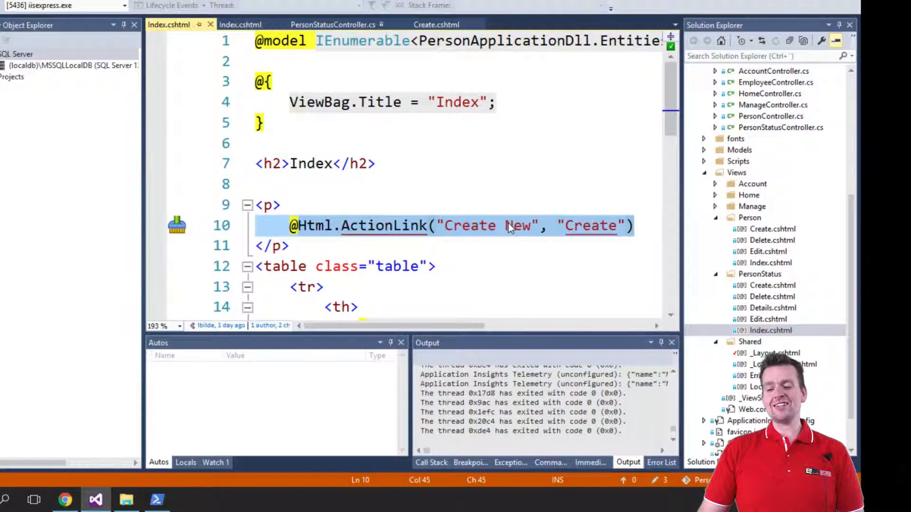
pyautogui.click(607, 225)
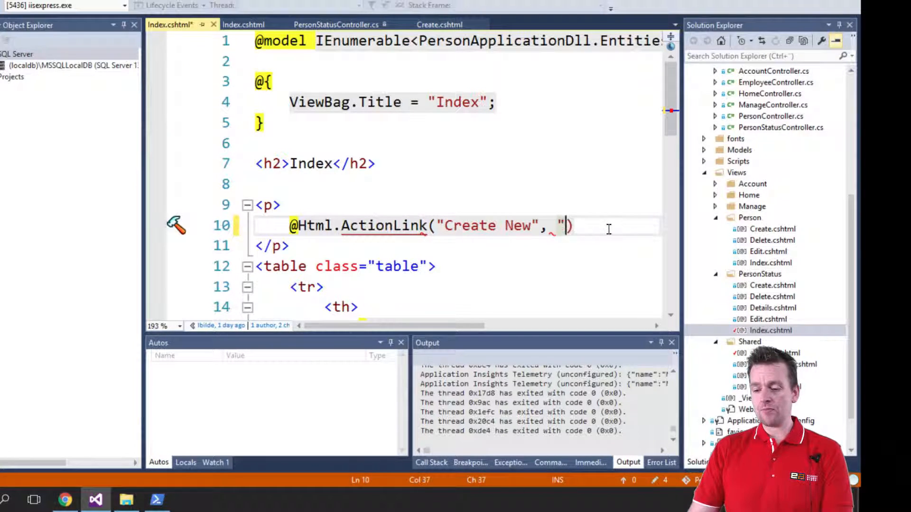
pyautogui.write('"')
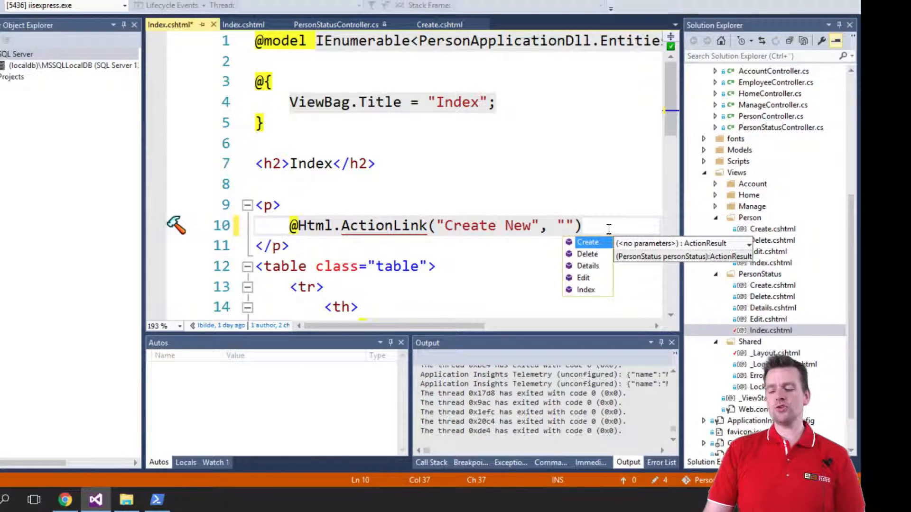
pyautogui.write('Create')
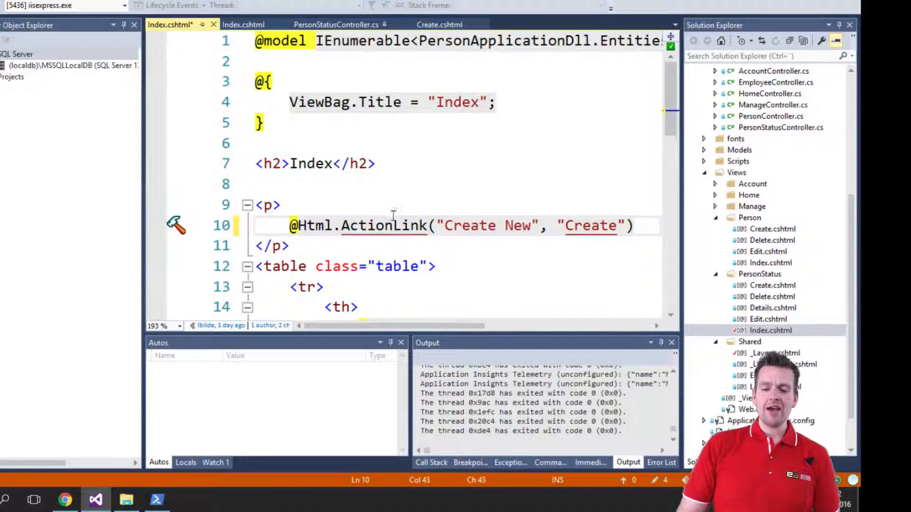
# - Switch to Chrome showing the PersonStatus Index page with its Create New link
pyautogui.click(286, 226)
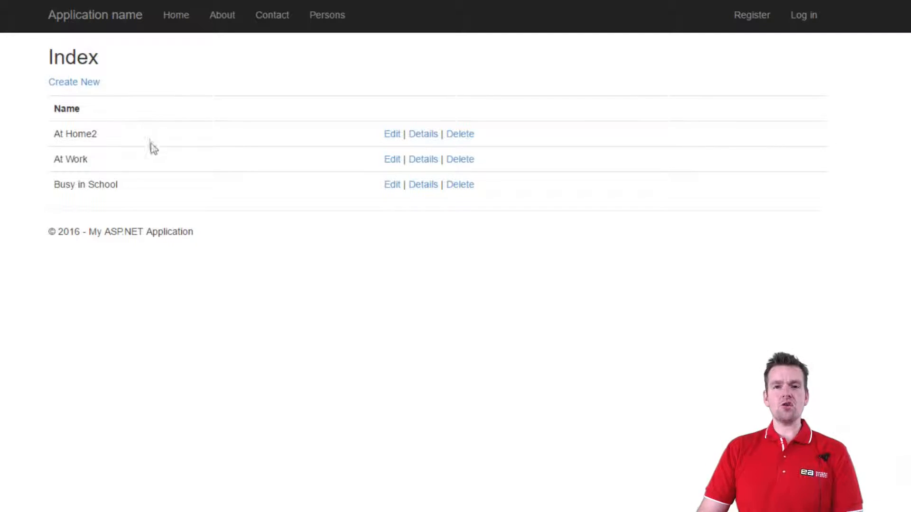
pyautogui.moveTo(126, 287)
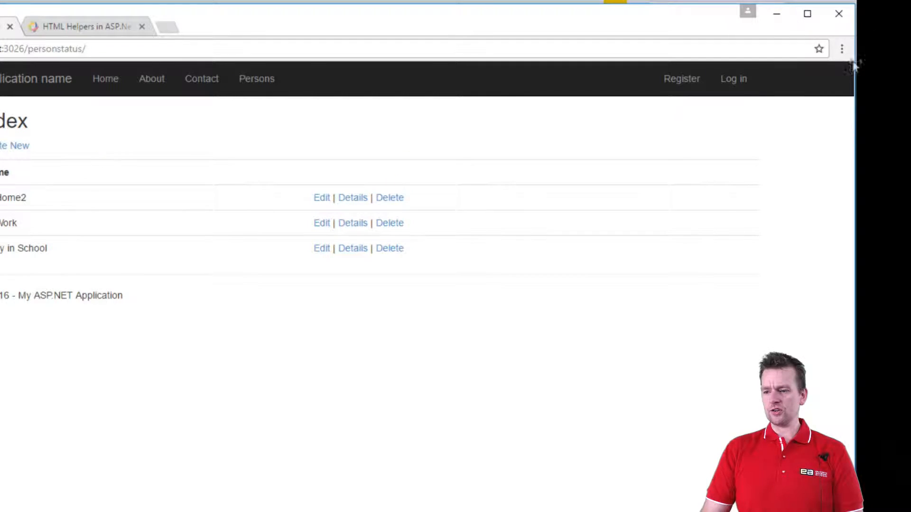
# - Inspect the Create New link as an anchor to /personstatus/Create in DevTools, then return to Visual Studio
pyautogui.click(840, 48)
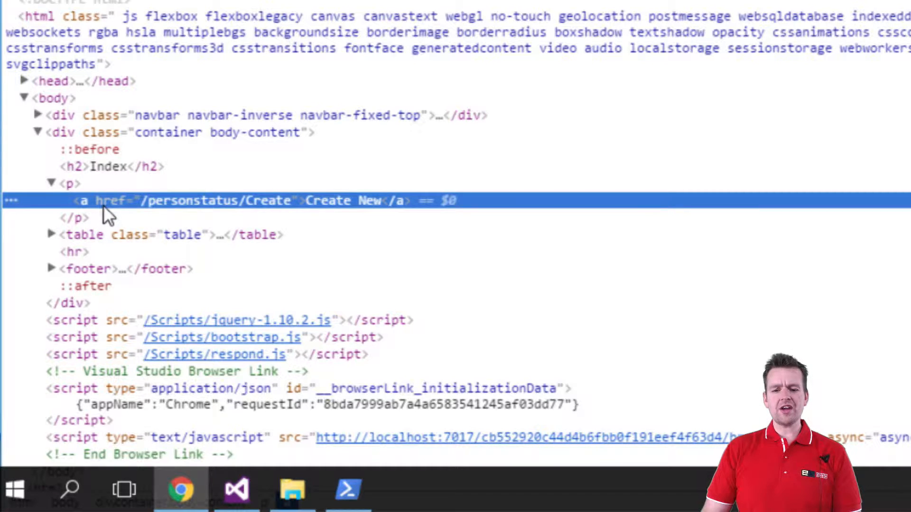
pyautogui.moveTo(273, 209)
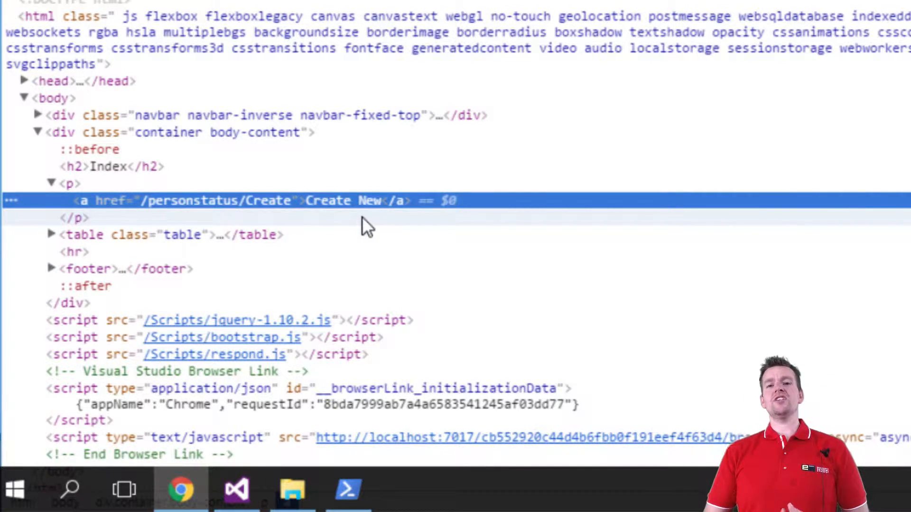
pyautogui.click(235, 491)
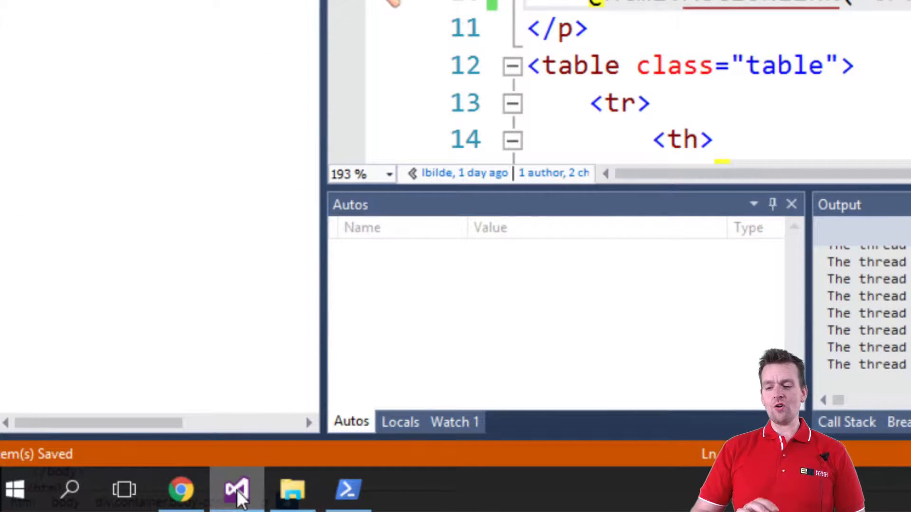